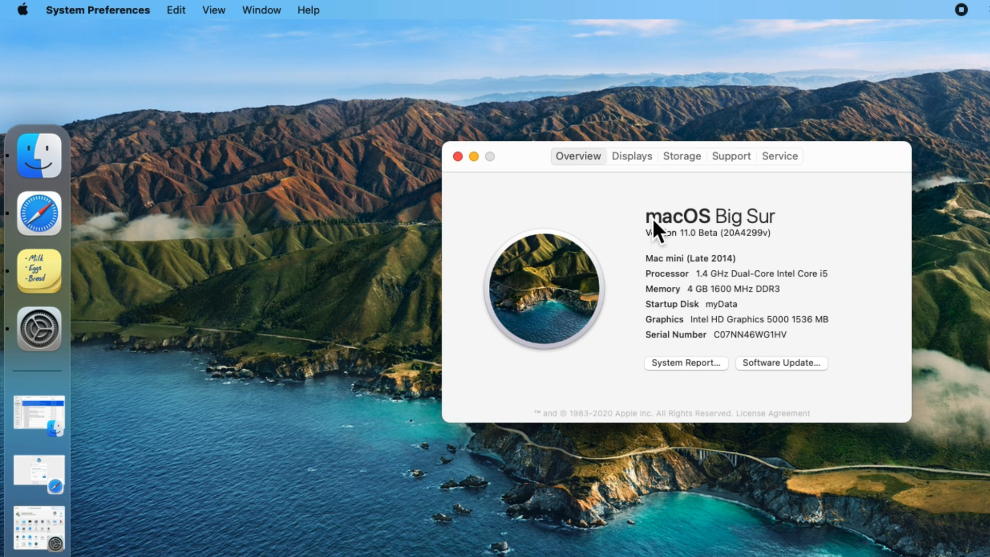
mouse_move(968, 299)
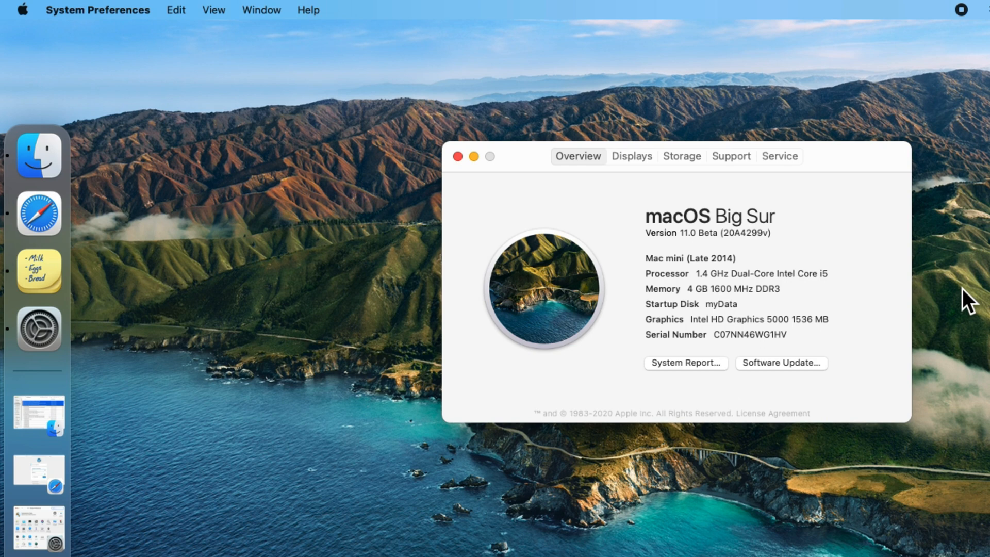
Close the About This Mac overview showing macOS Big Sur 11.0 Beta
click(456, 156)
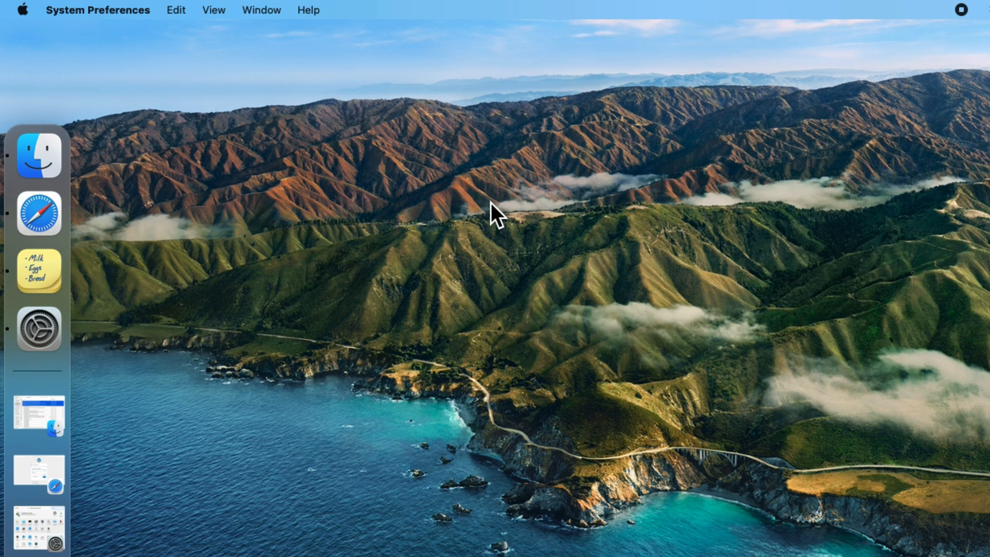
Reach the Software Update settings from the Apple menu's System Preferences
click(22, 10)
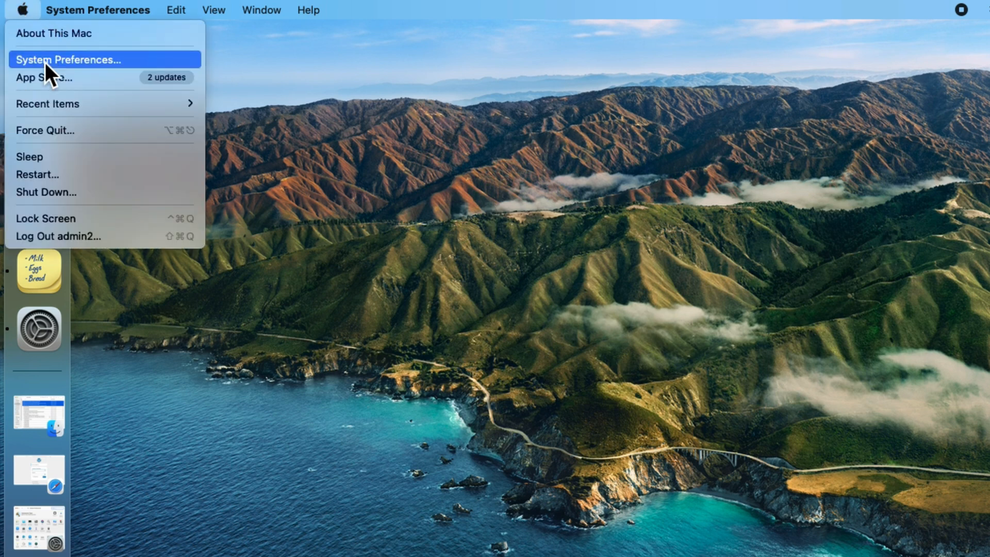
click(69, 60)
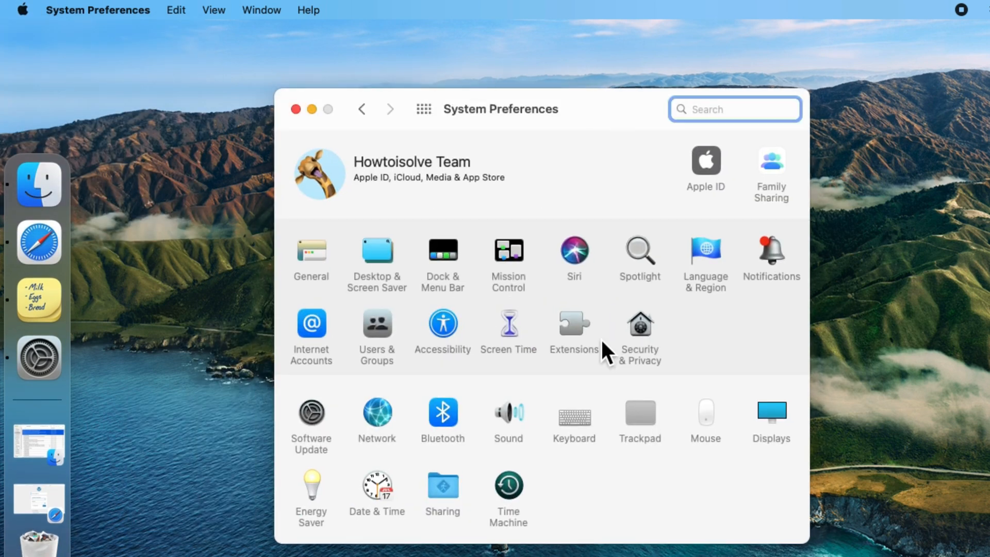
mouse_move(314, 420)
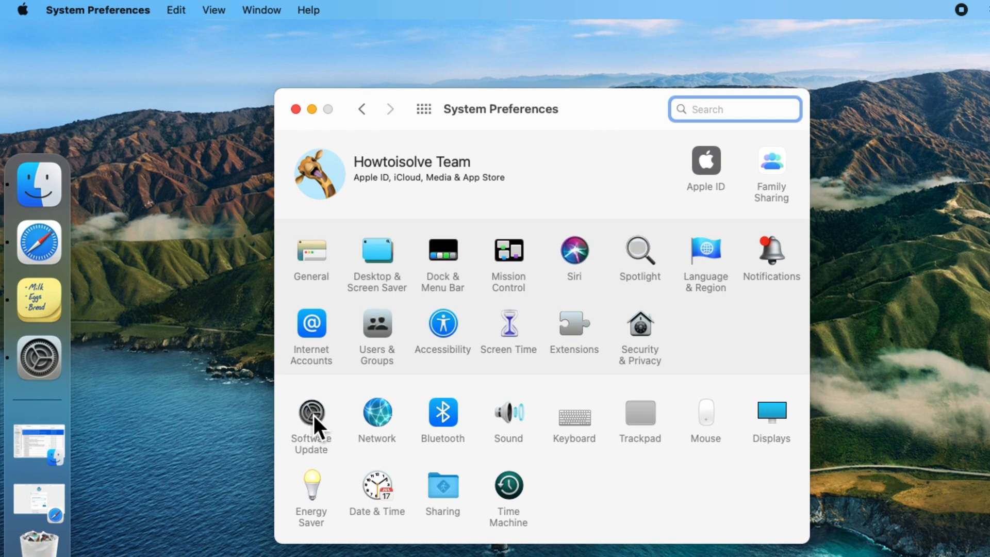
click(310, 413)
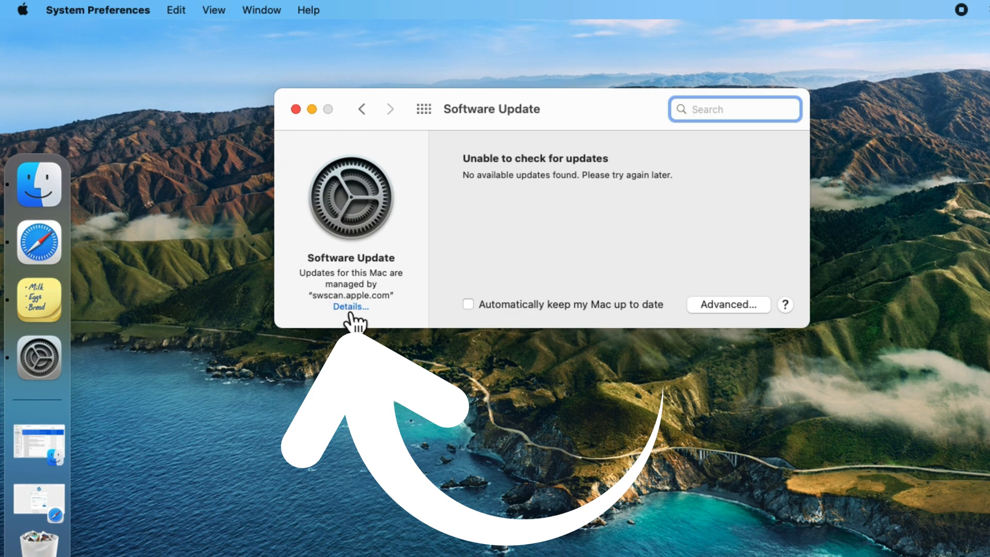
Restore Defaults for update management and reach the admin password field
click(349, 308)
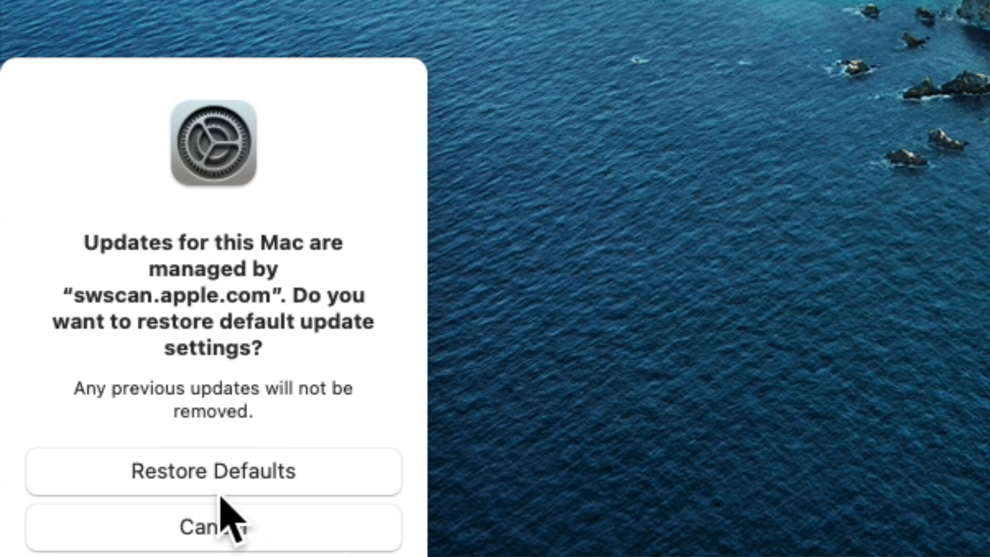
click(213, 526)
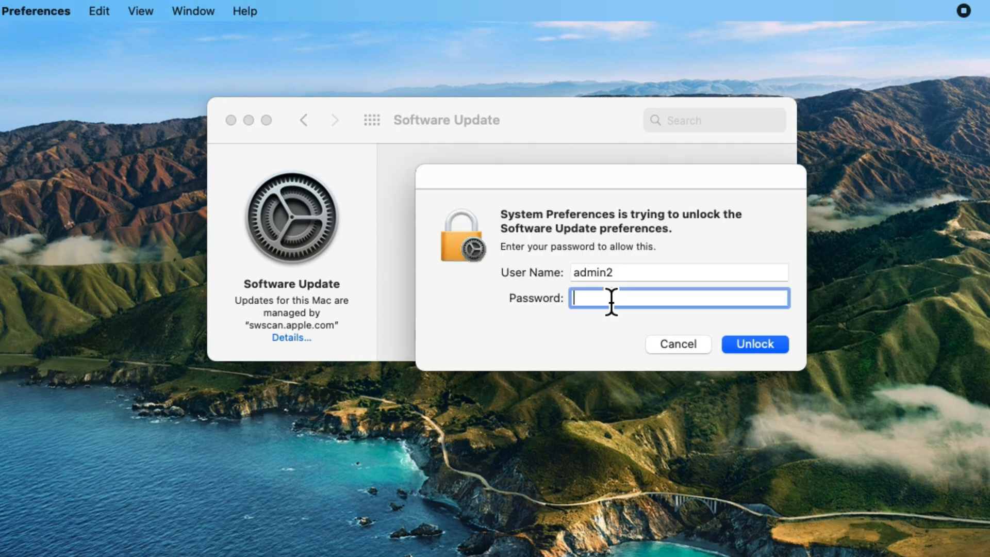
click(753, 345)
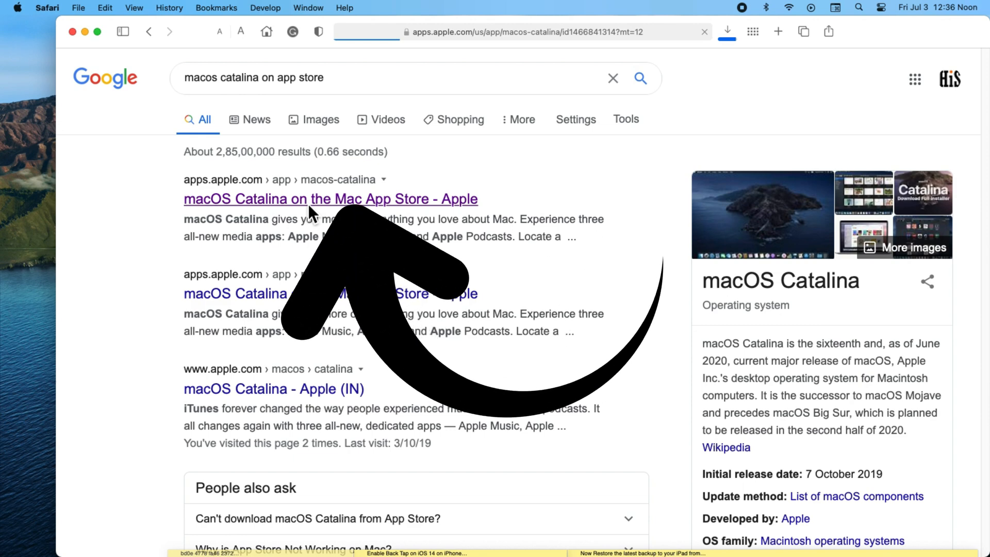
Download macOS Catalina 10.15.5 from its App Store page and quit the too-old installer alert
click(330, 199)
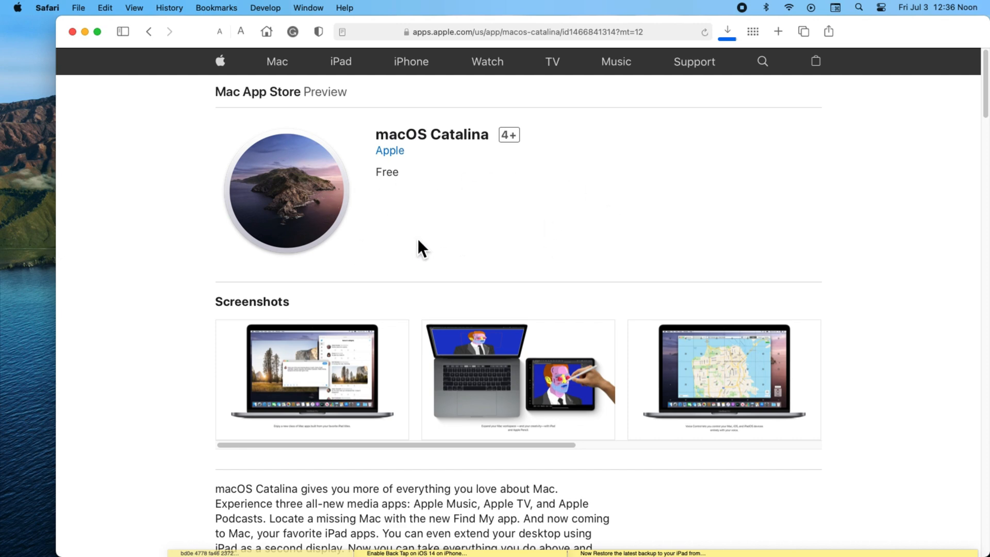
mouse_move(482, 238)
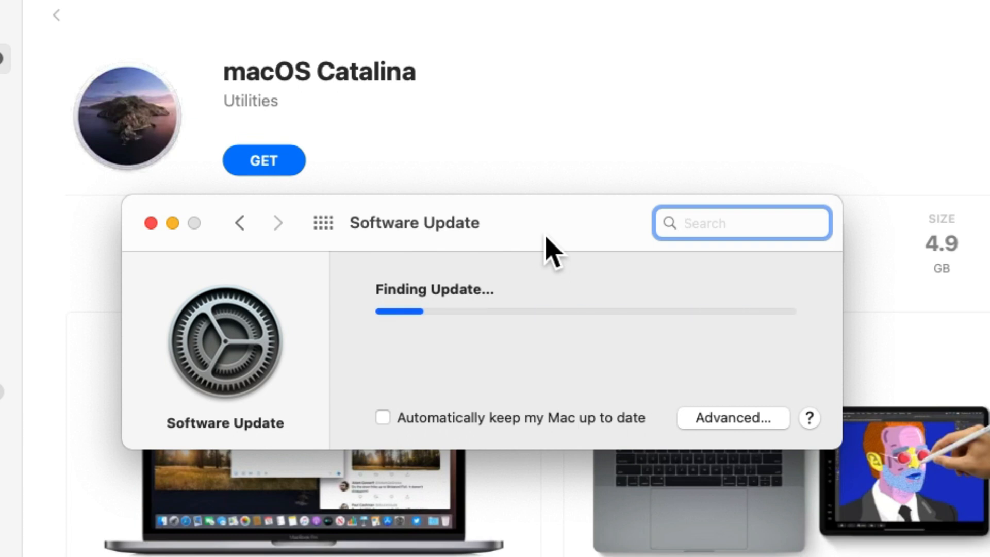
click(263, 159)
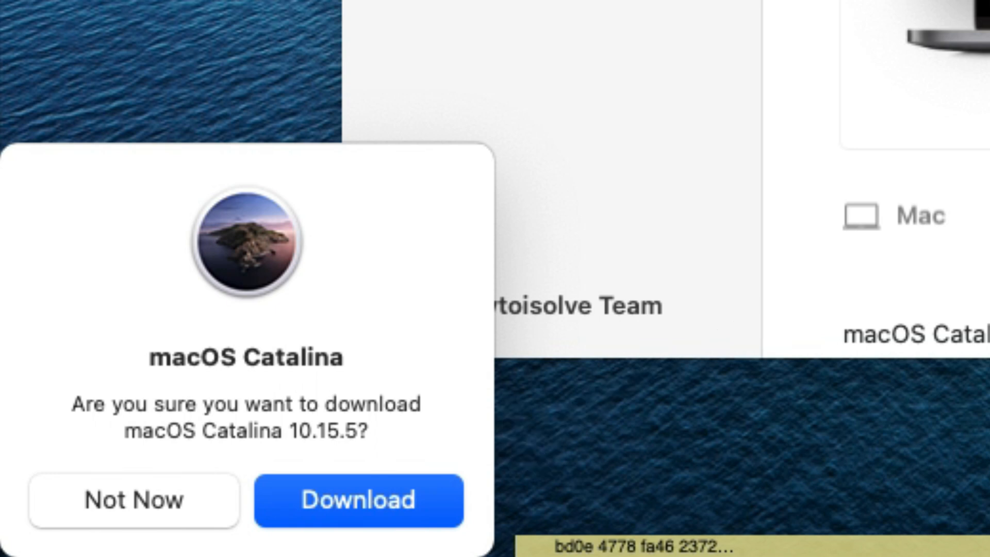
click(358, 500)
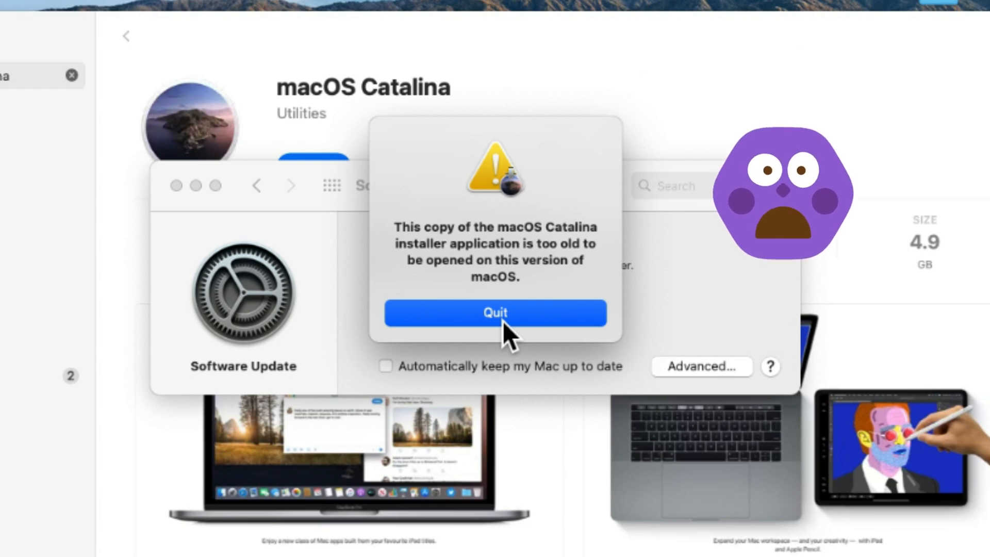
click(495, 313)
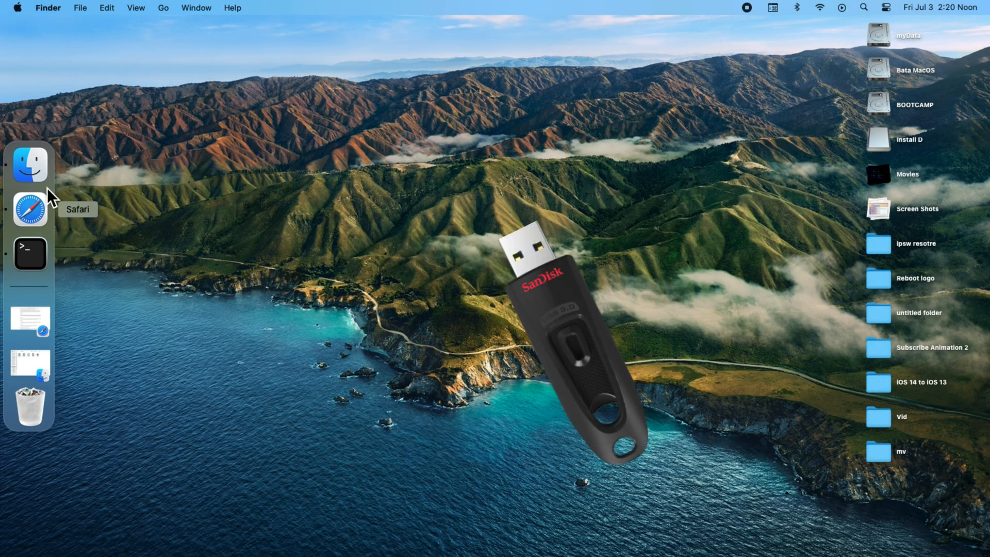
Rename the Install D USB drive to howtoisolve in Finder, then bring up Launchpad
click(28, 163)
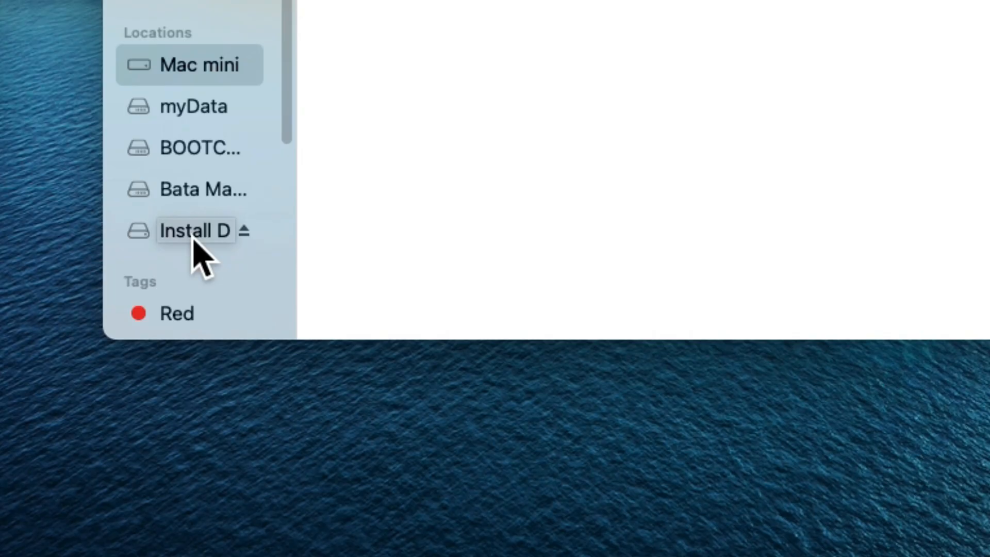
right_click(196, 230)
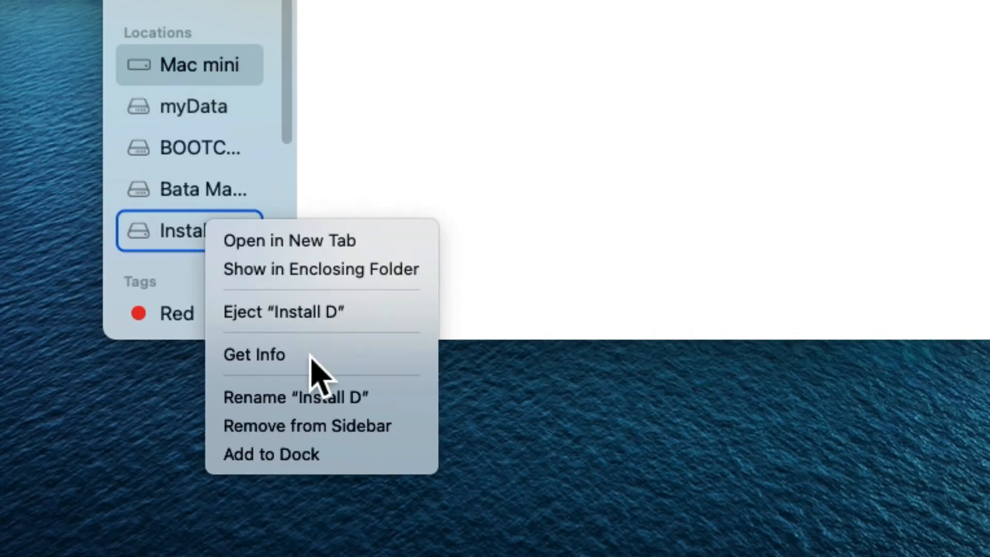
click(296, 396)
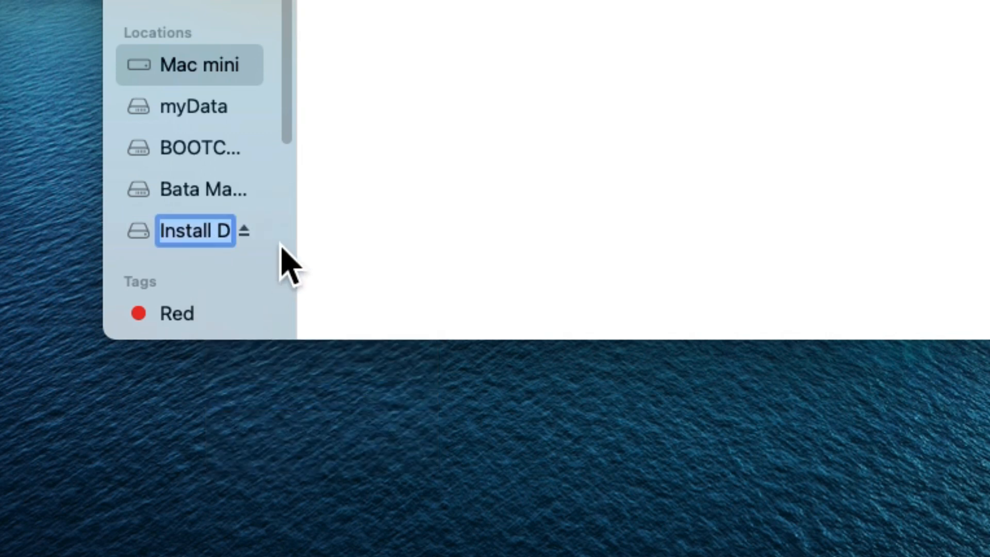
text(howtois)
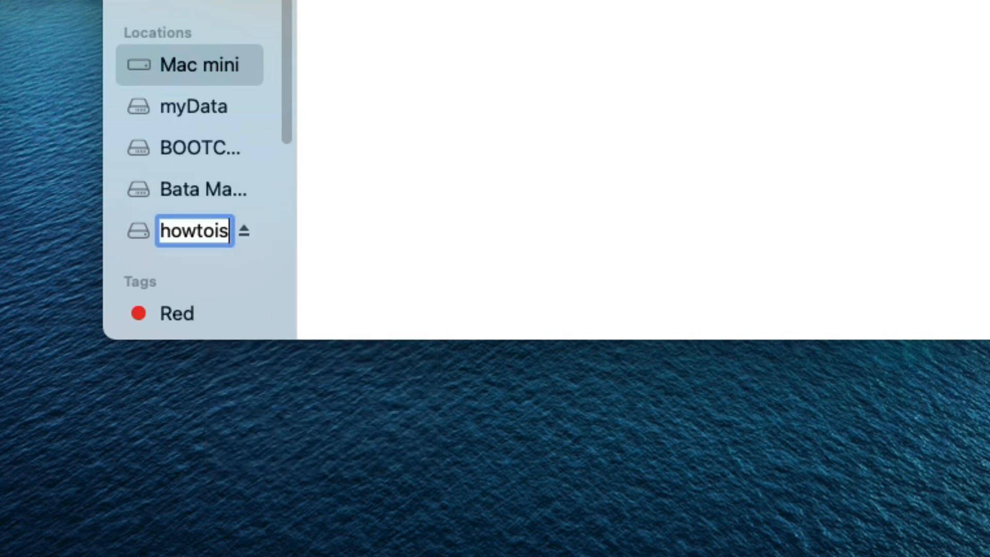
key(backspace)
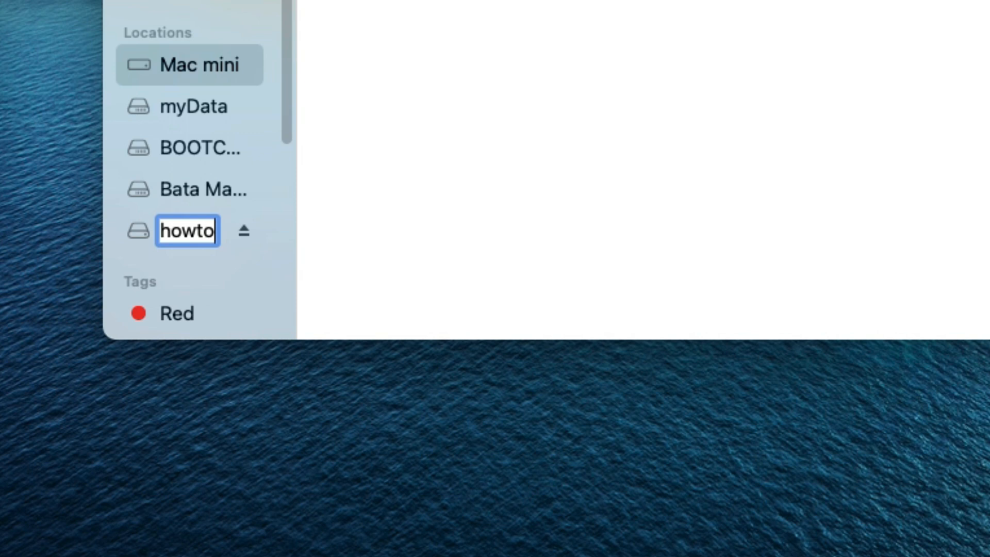
text(olve)
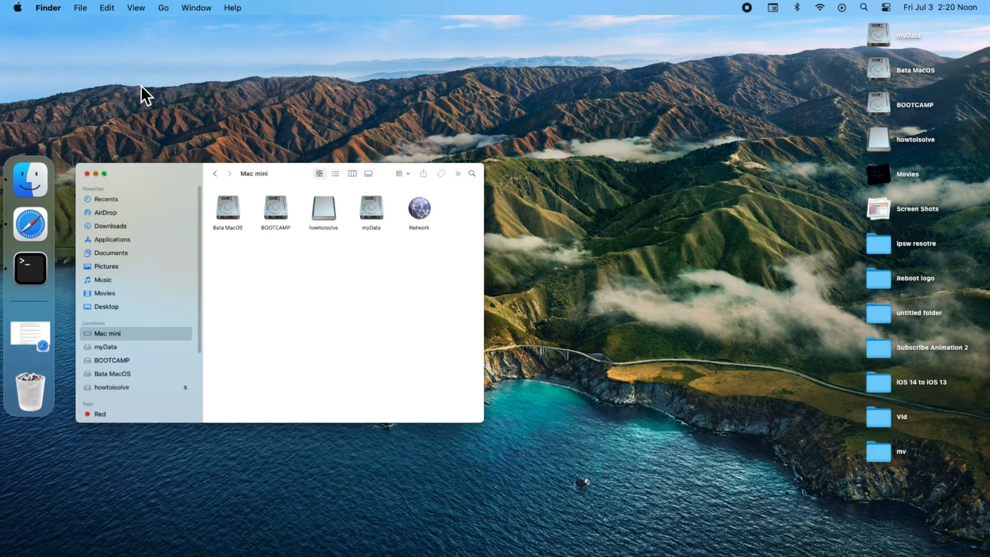
click(30, 226)
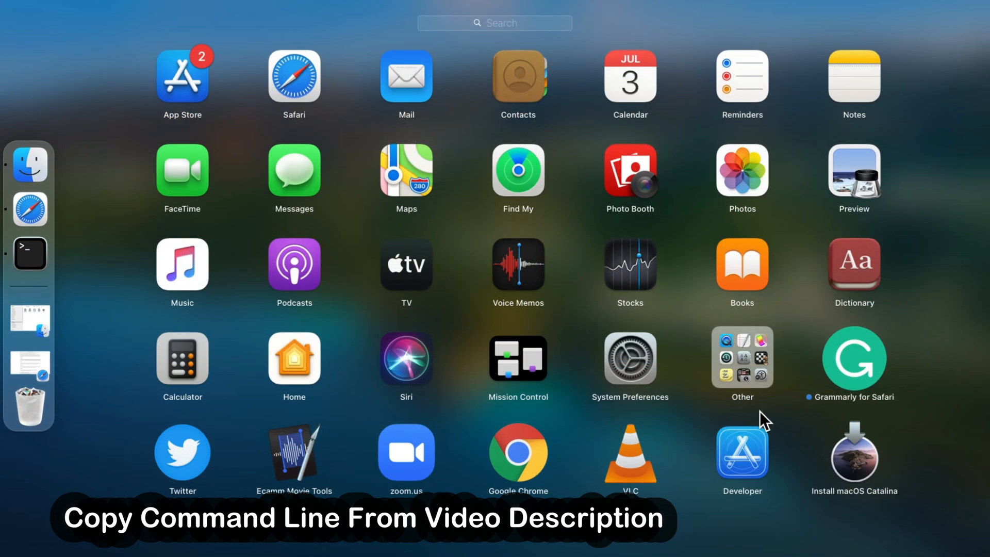
Run sudo createinstallmedia on /Volumes/howtoisolve and answer y to erase the USB volume
click(742, 363)
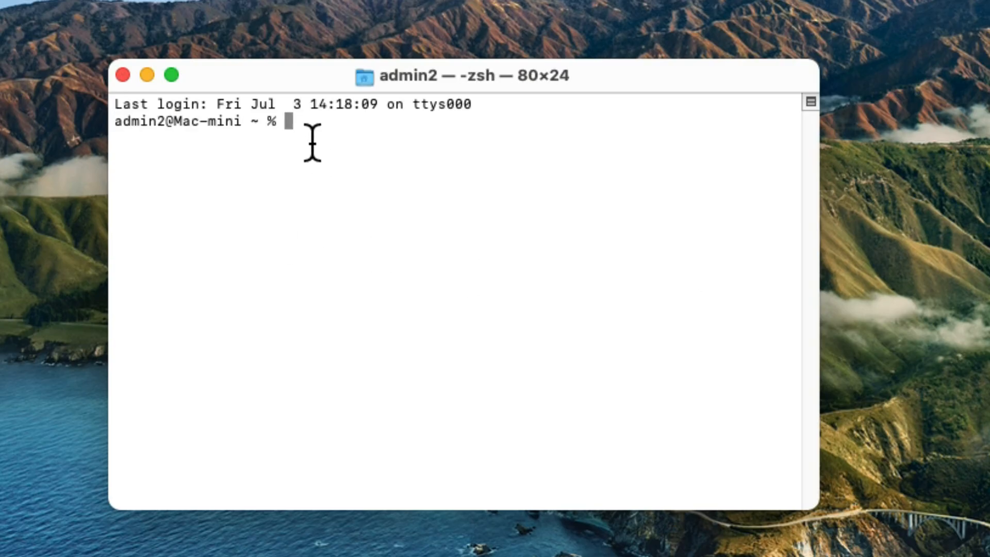
text(sudo /Applications/Install\ macOS\ Catalina.app/Contents/Resources/createinstallmedia --volume /Volumes/MyVolume)
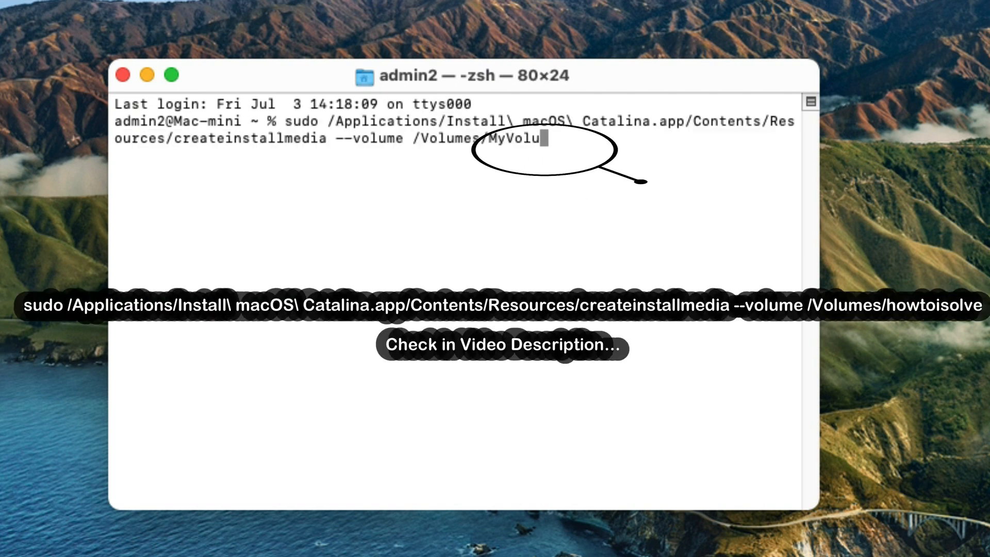
key(Backspace)
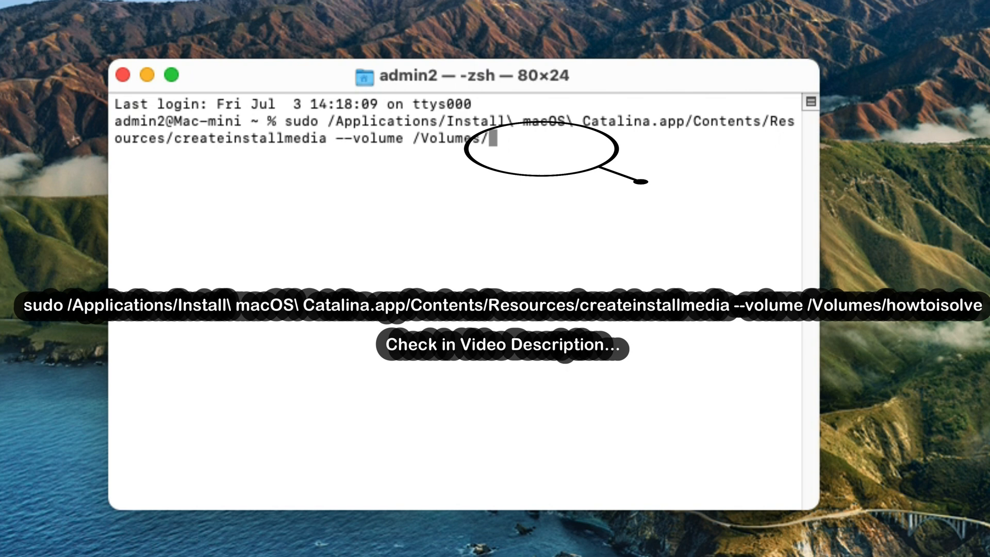
text(howtoisolve)
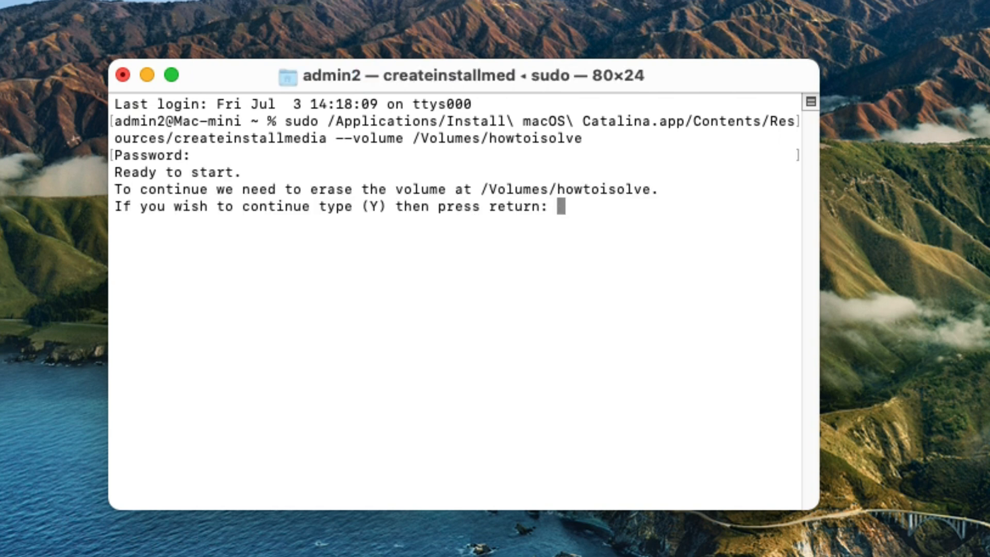
text(y)
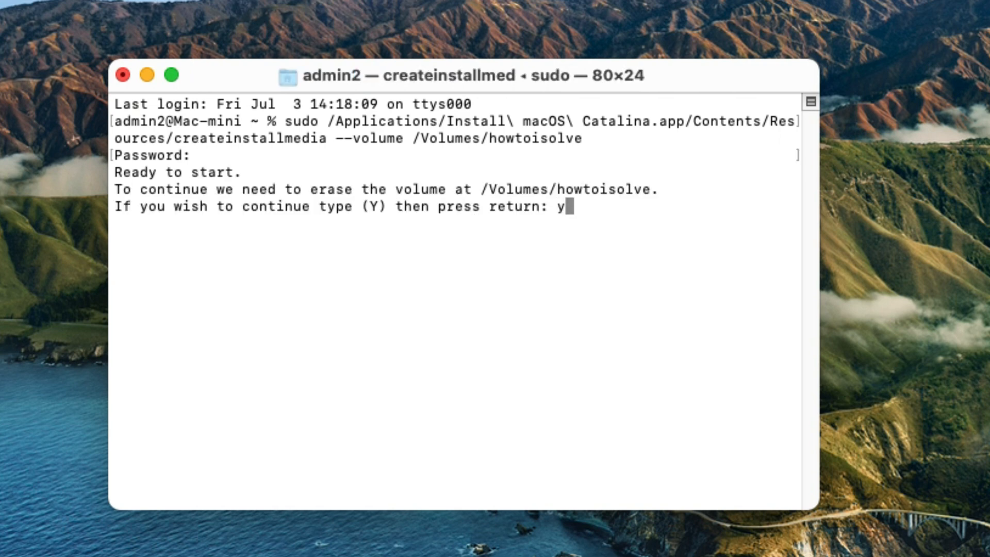
key(Return)
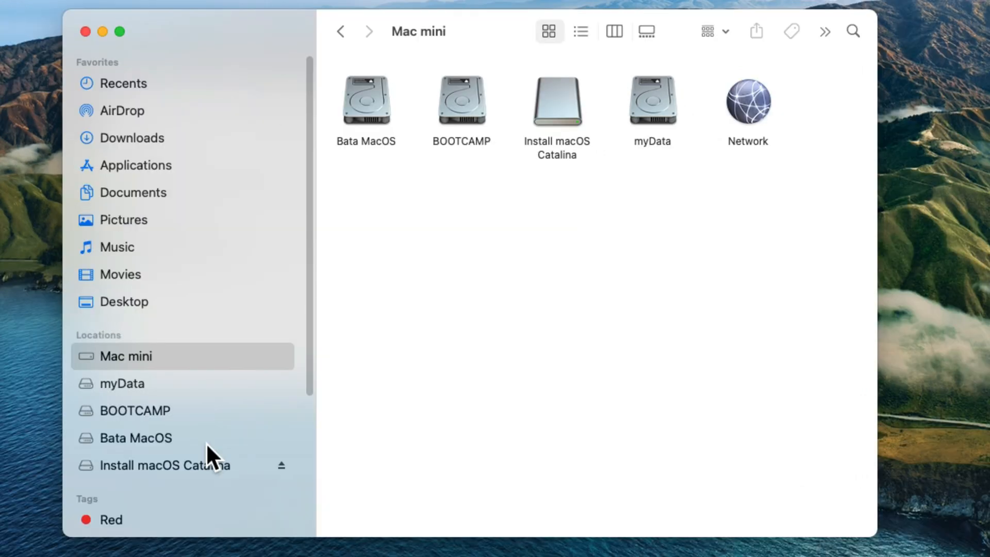
Open the Install macOS Catalina drive from the Finder sidebar to see the installer app
click(165, 465)
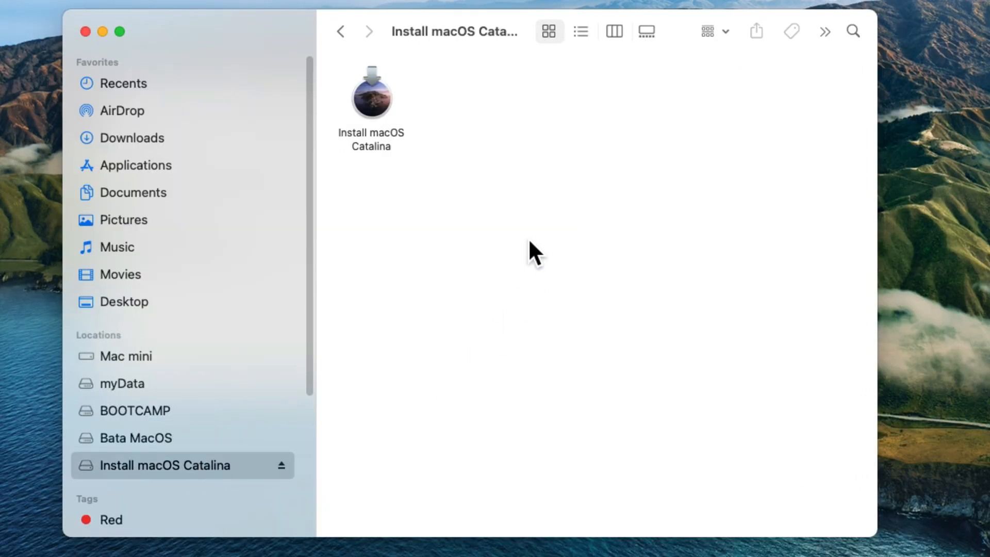
mouse_move(434, 149)
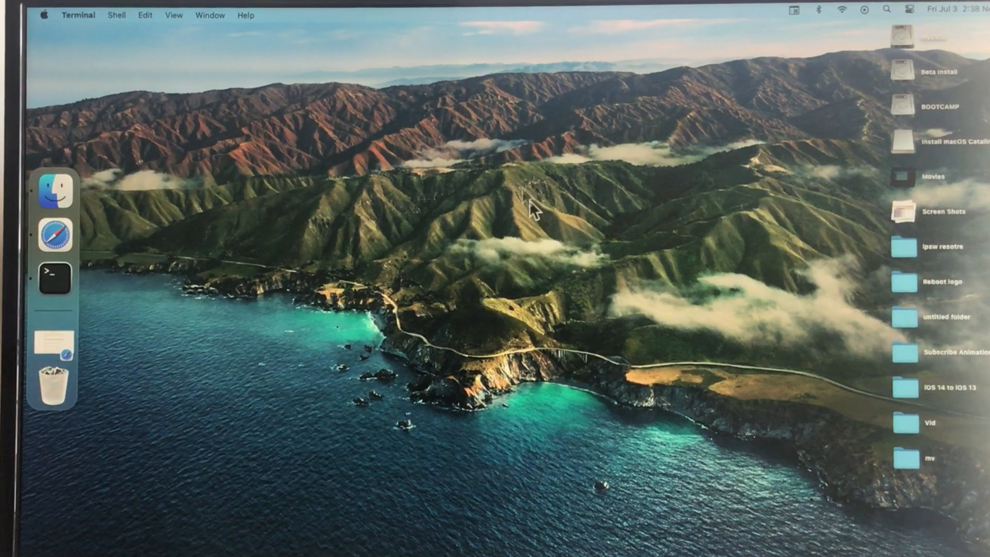
Restart the Mac from the Apple menu and boot from the Install macOS Catalina disk
click(43, 13)
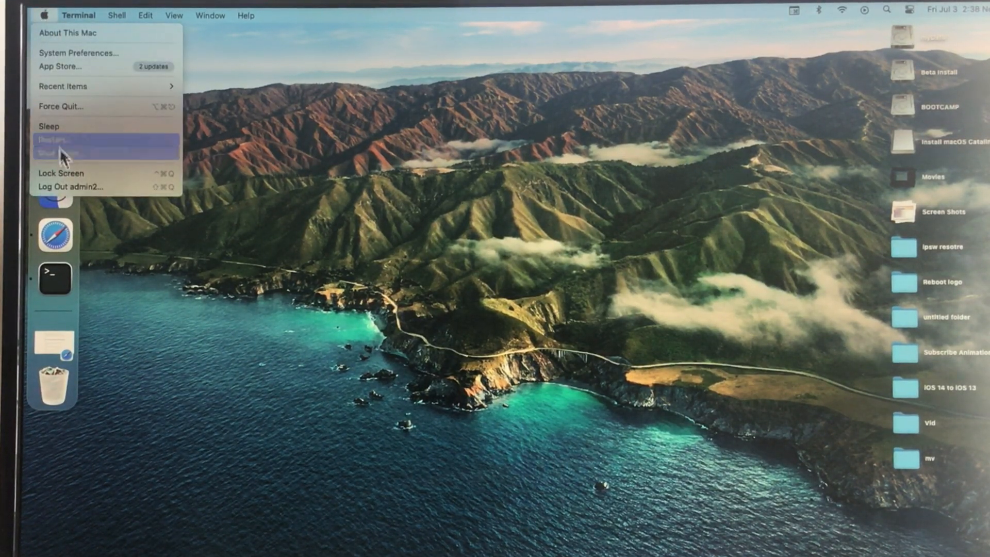
click(53, 139)
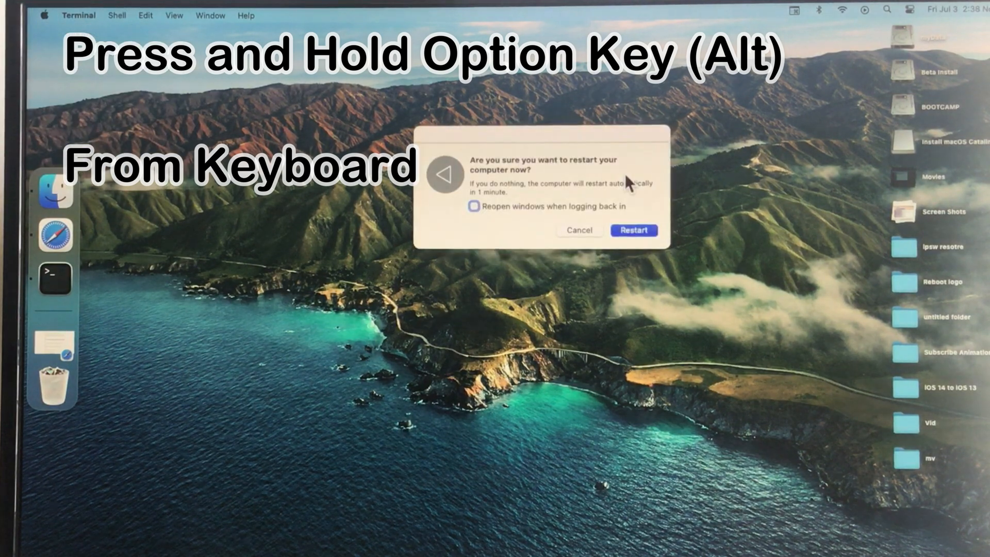
click(633, 230)
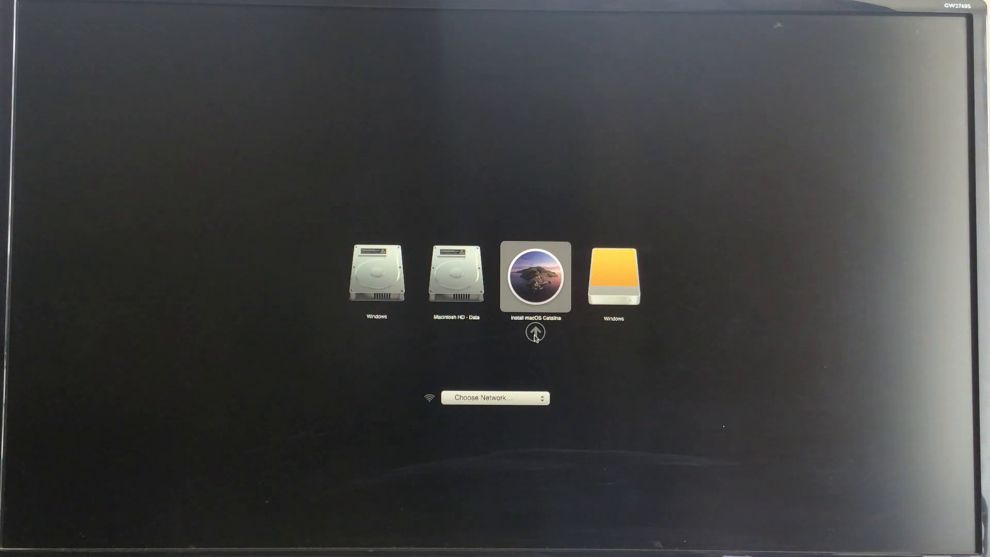
click(537, 277)
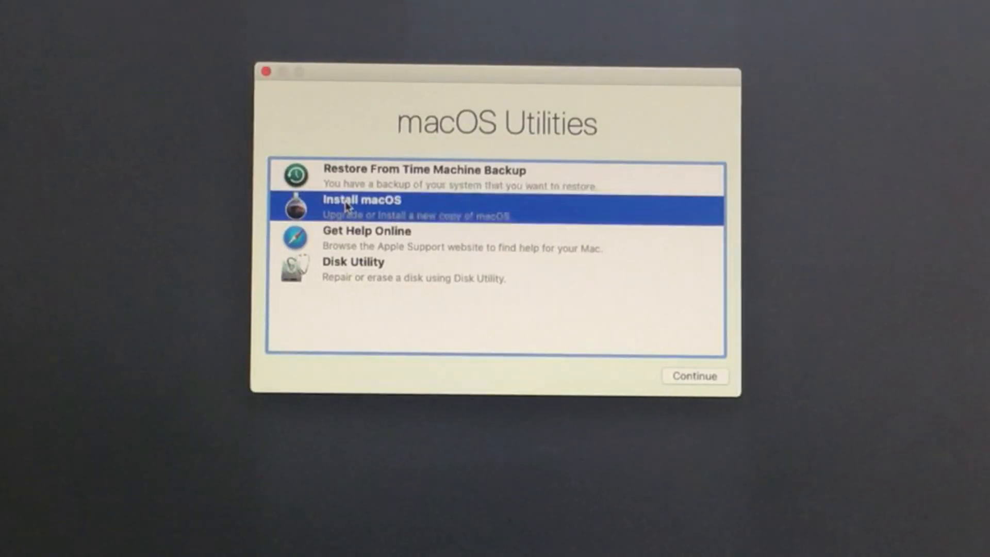
Install macOS from Utilities, agree to the license and choose Beta Install as destination
click(694, 375)
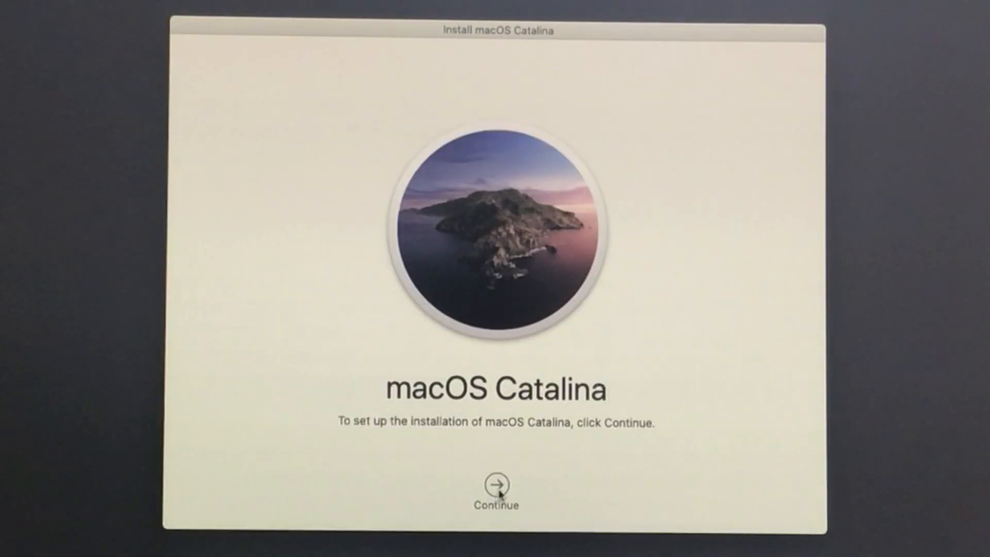
click(496, 483)
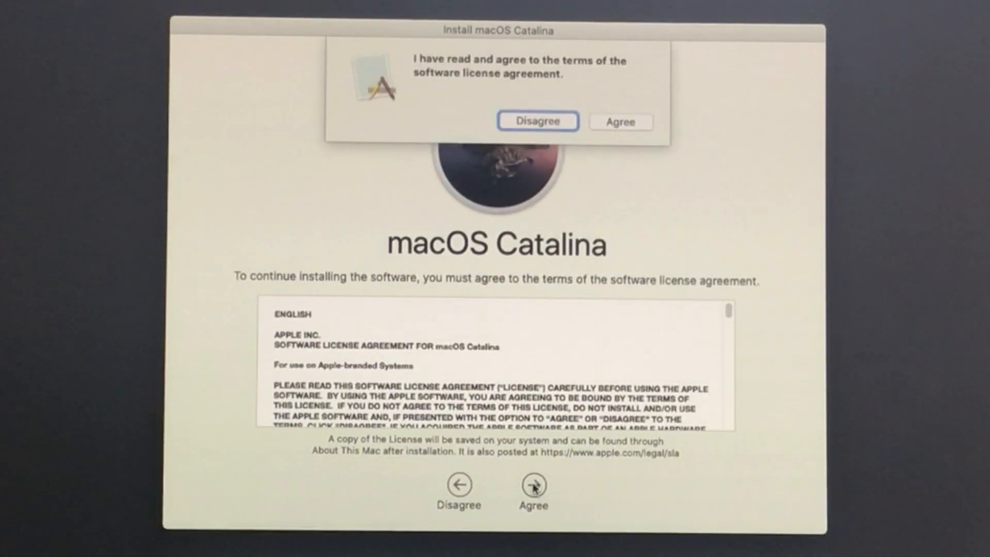
click(620, 122)
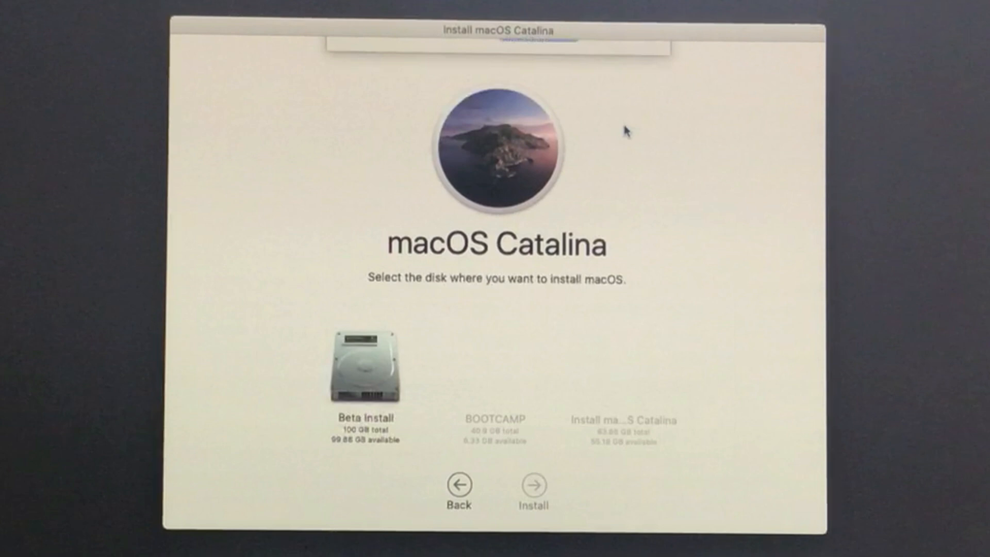
click(365, 369)
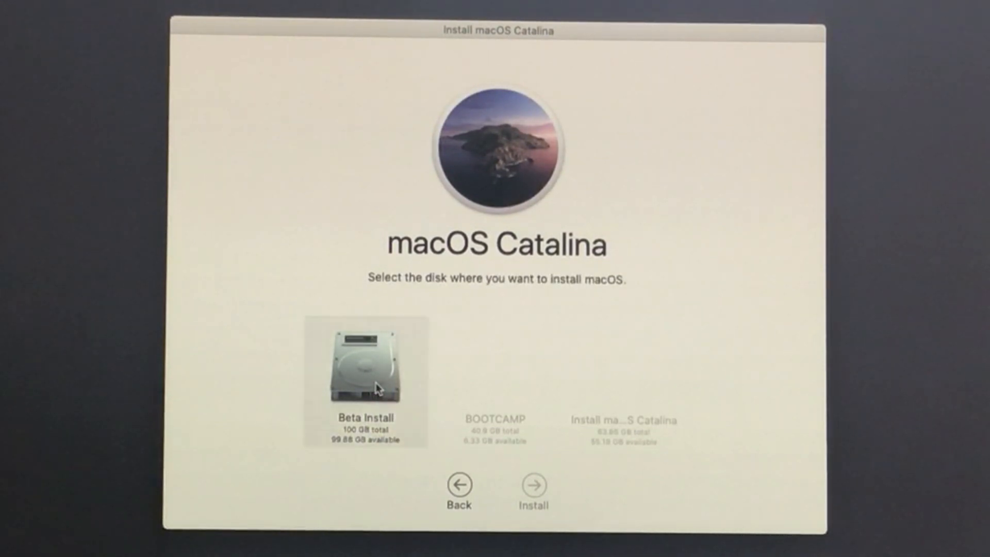
click(533, 484)
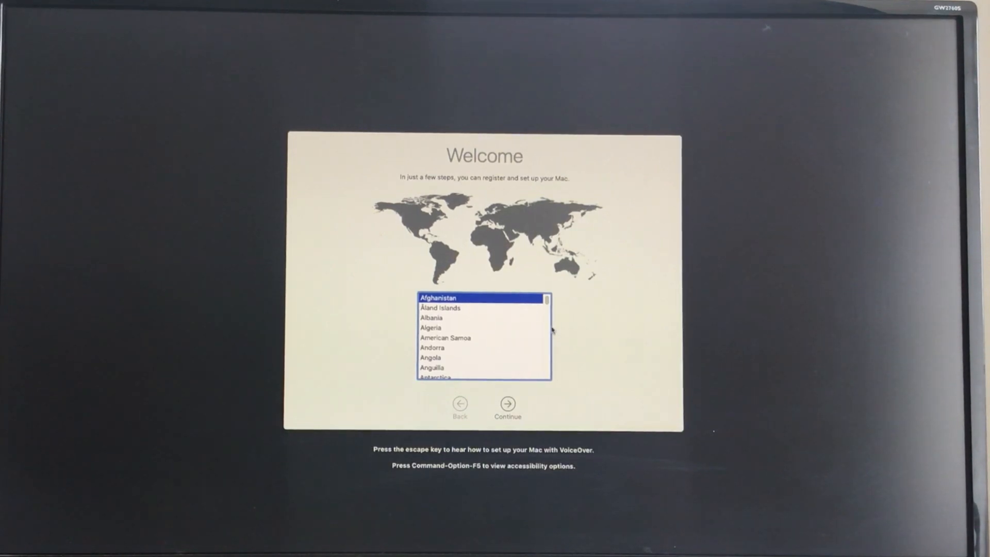
Confirm the country, join Wi-Fi, skip Apple ID sign-in and agree to the terms
scroll(down, 3)
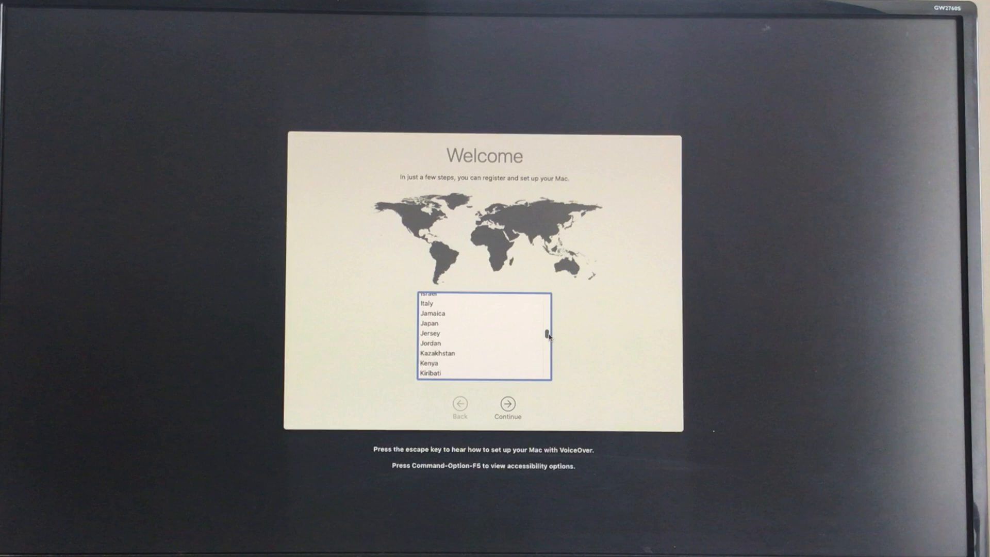
click(507, 408)
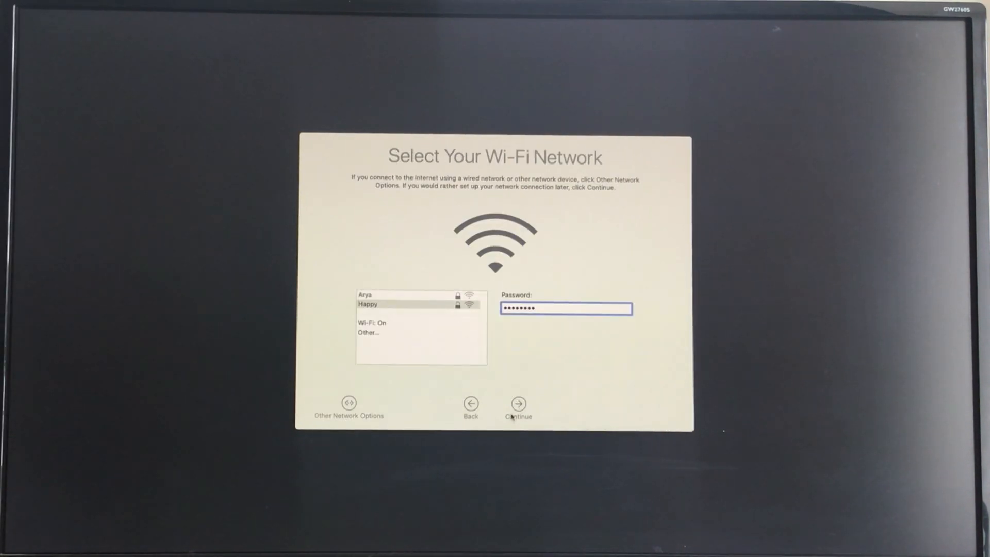
click(518, 404)
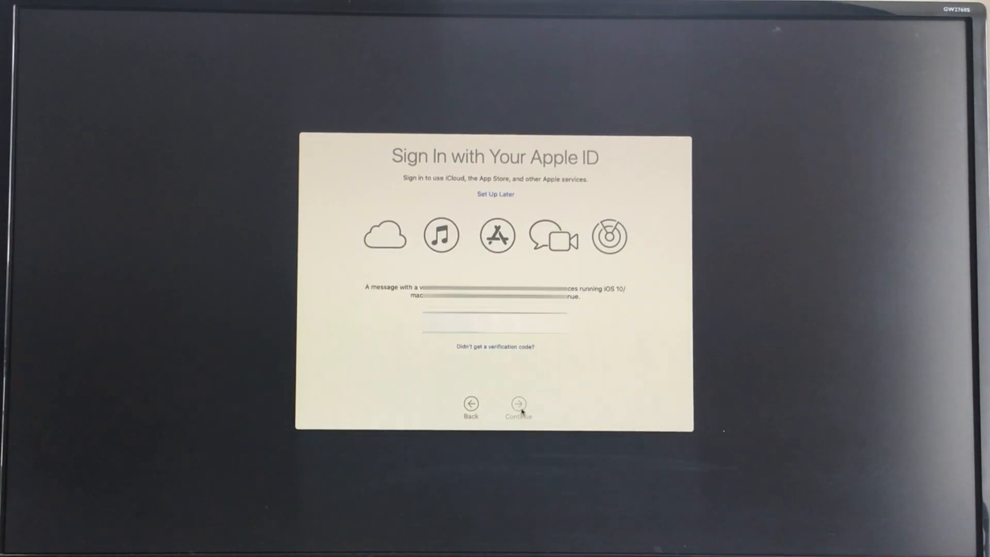
click(519, 404)
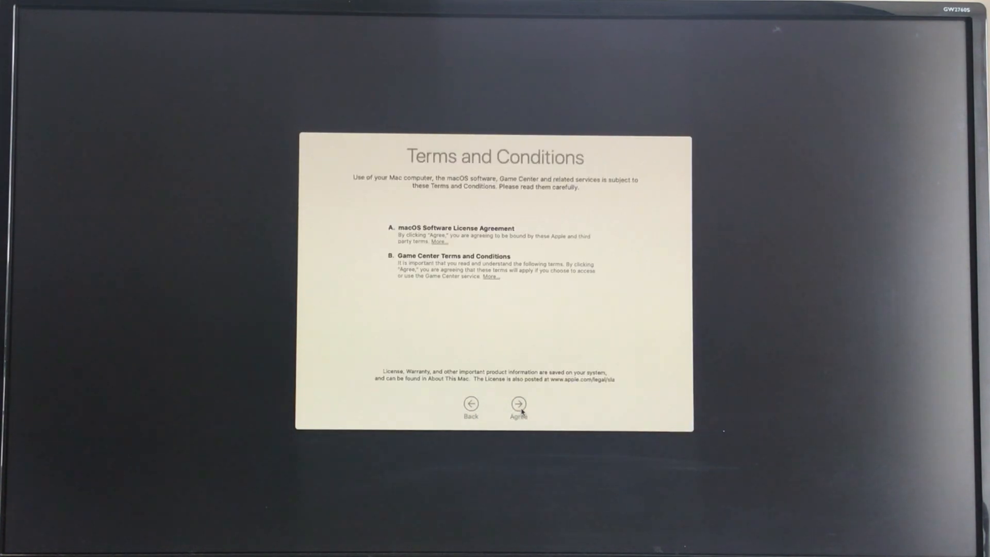
click(518, 403)
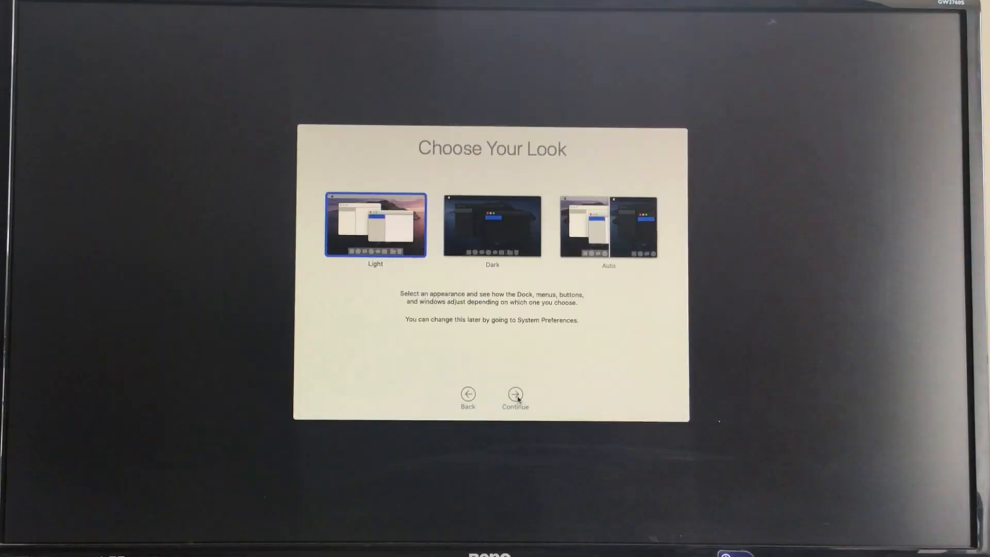